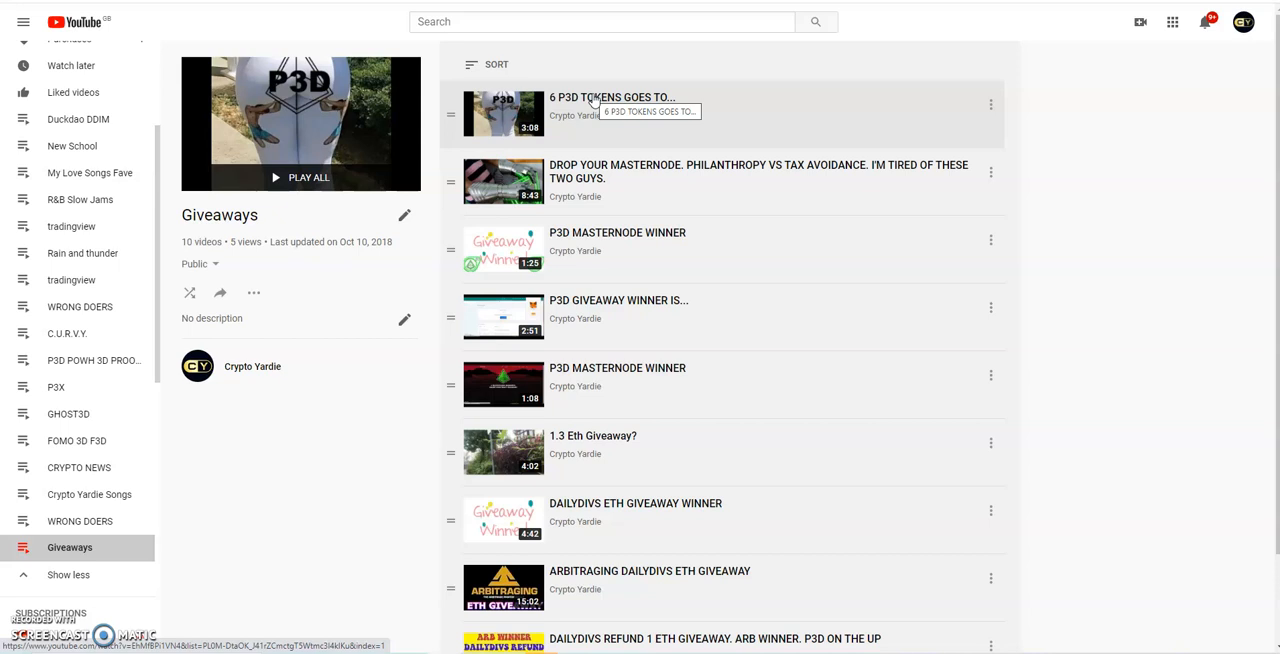
{"action": "mouse_move", "coordinate": [240, 233]}
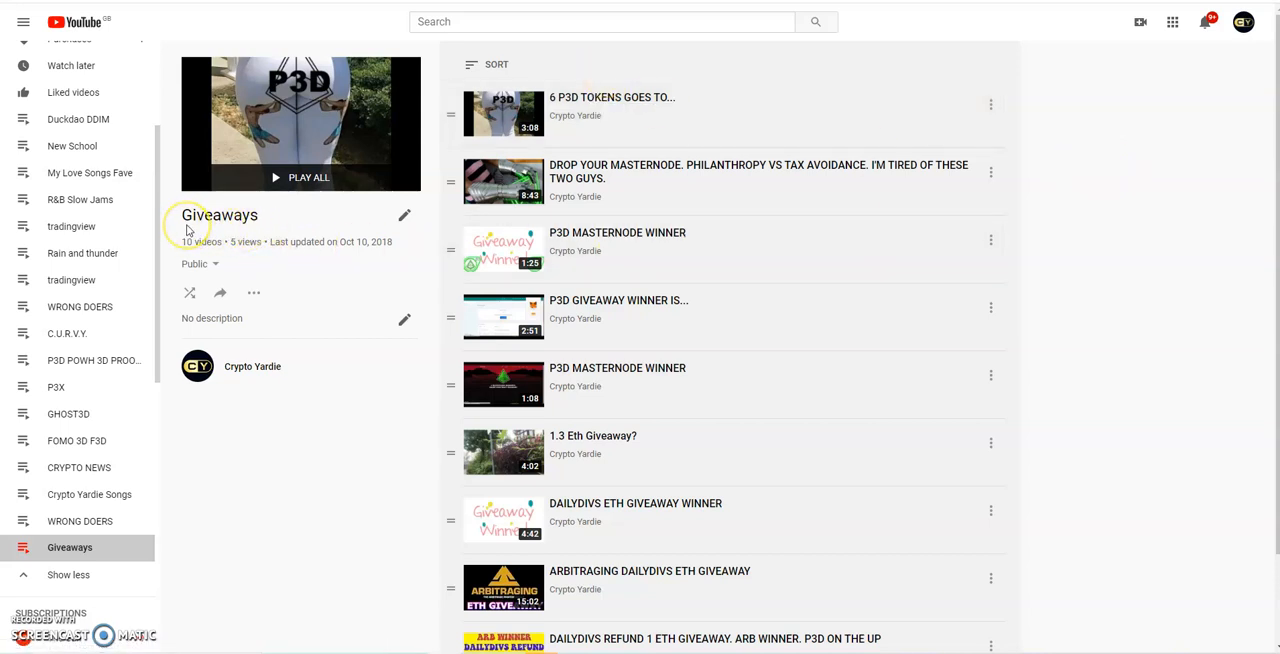
{"action": "mouse_move", "coordinate": [1092, 128]}
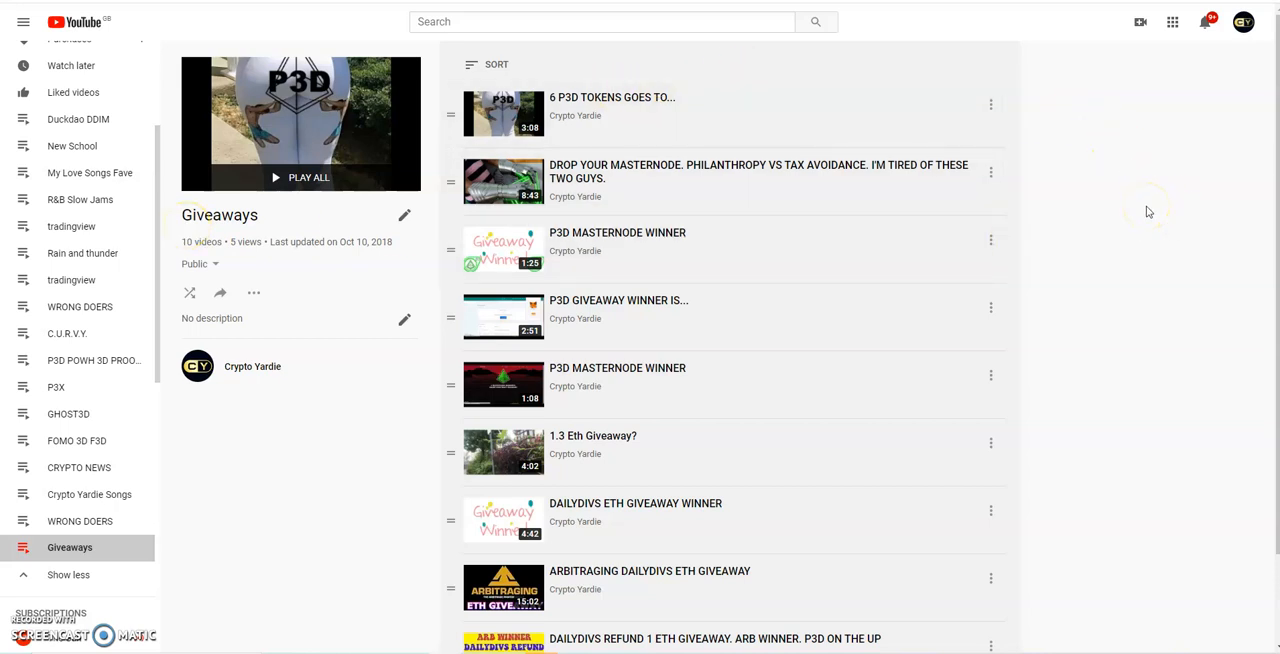
{"action": "mouse_move", "coordinate": [1105, 195]}
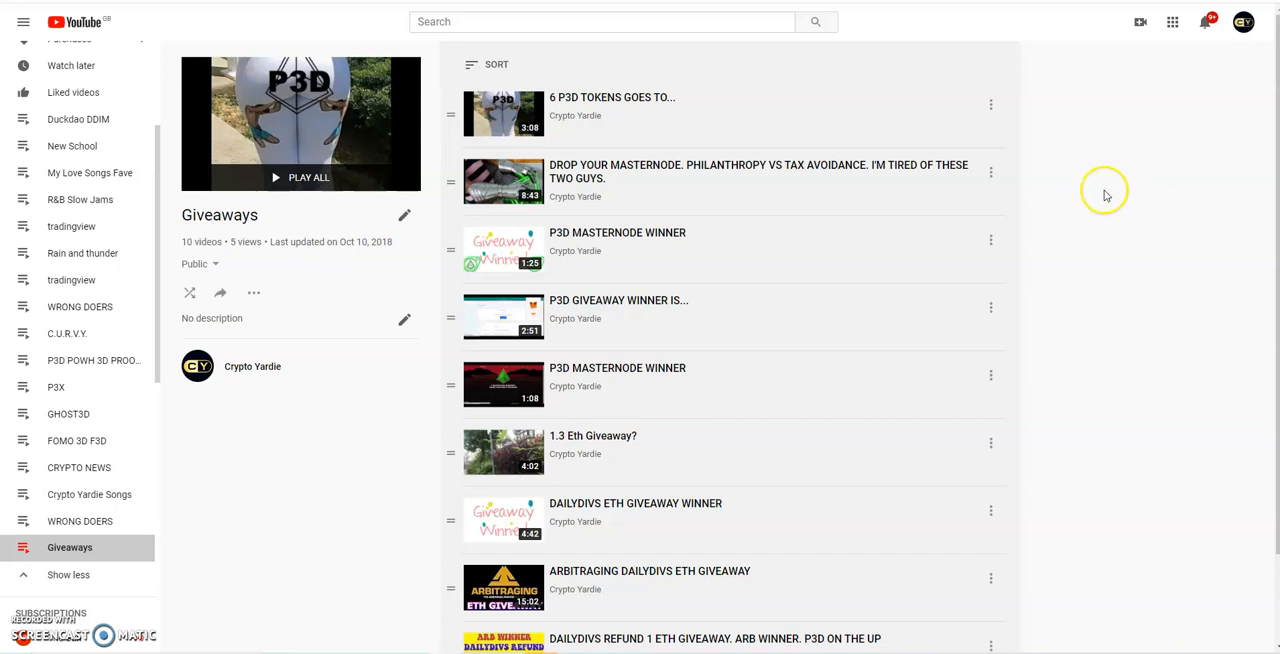
{"action": "mouse_move", "coordinate": [1051, 231]}
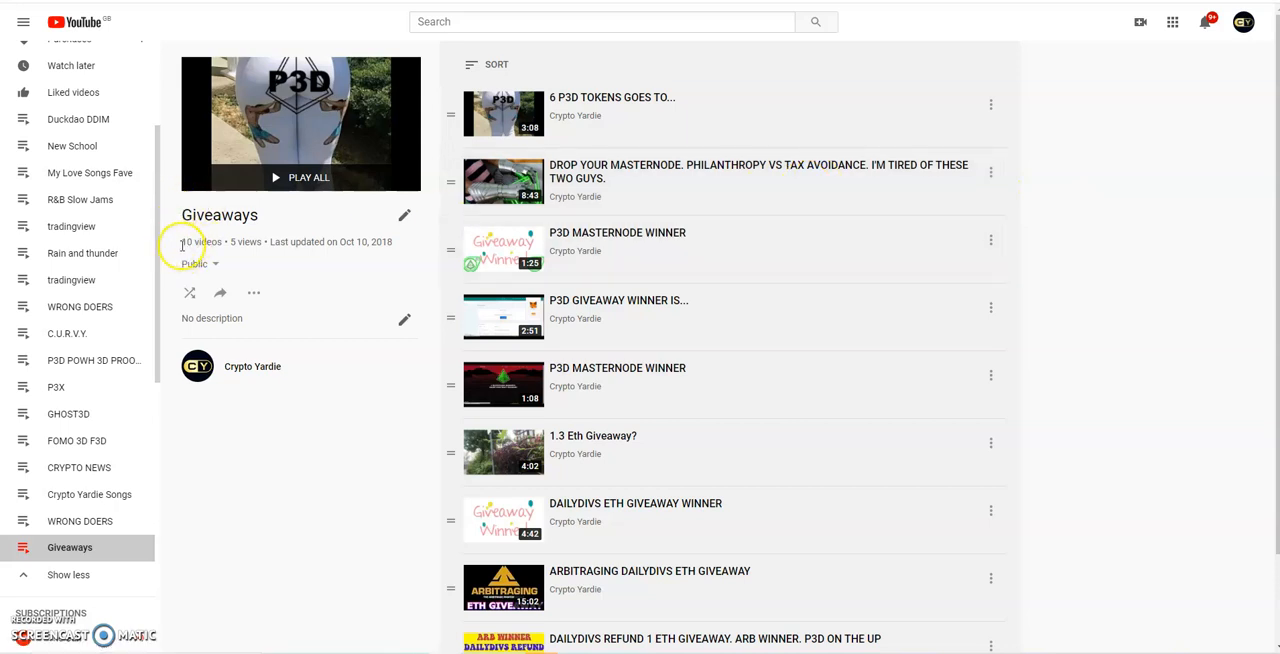
{"action": "mouse_move", "coordinate": [1204, 207]}
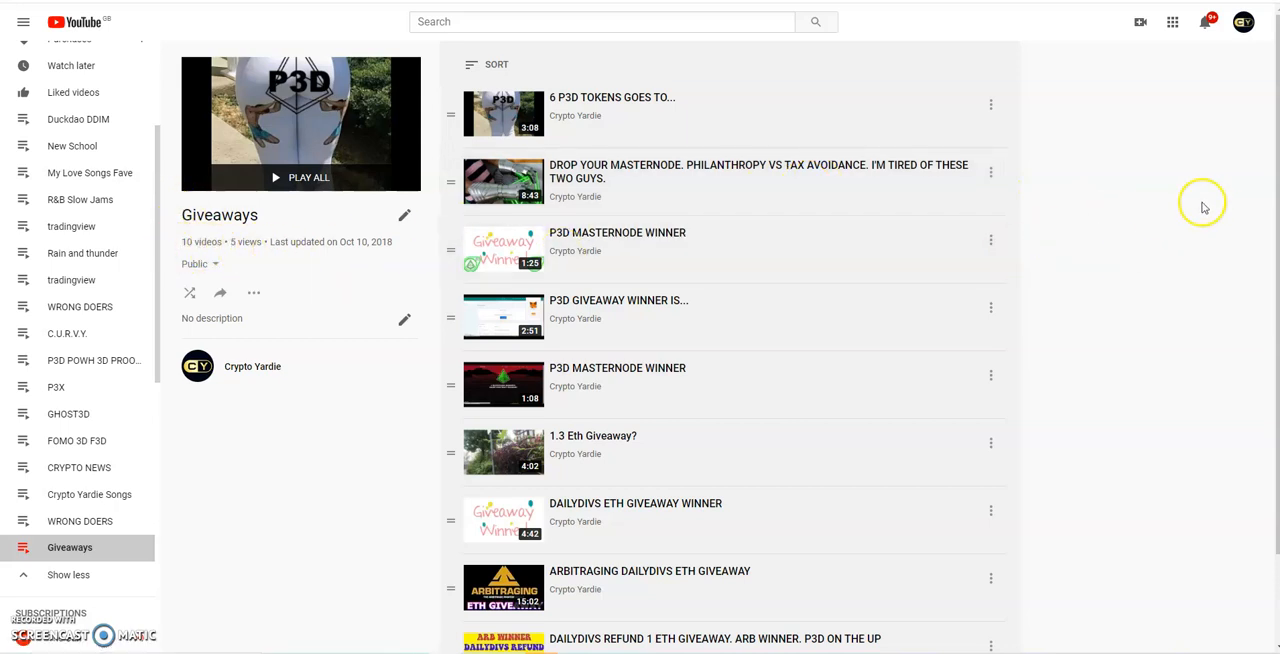
{"action": "mouse_move", "coordinate": [1167, 171]}
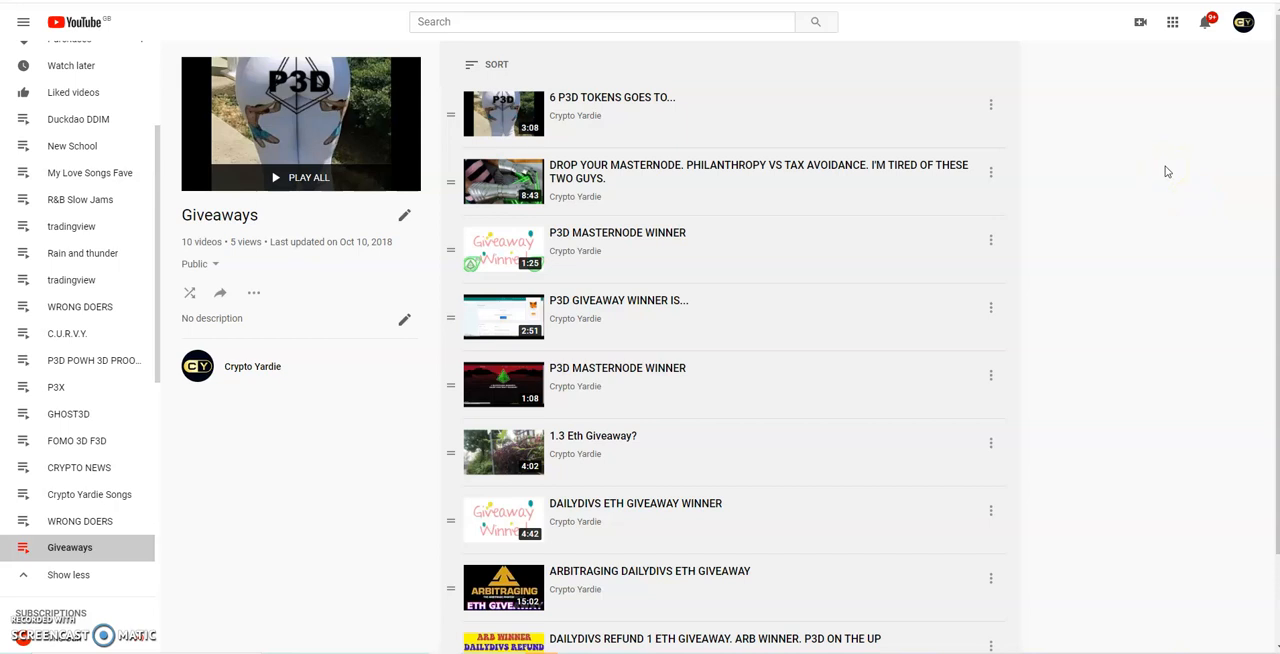
- Scroll down the Duck DAO homepage to view its incubator projects and portfolio
{"action": "scroll", "scroll_direction": "down", "scroll_amount": 3}
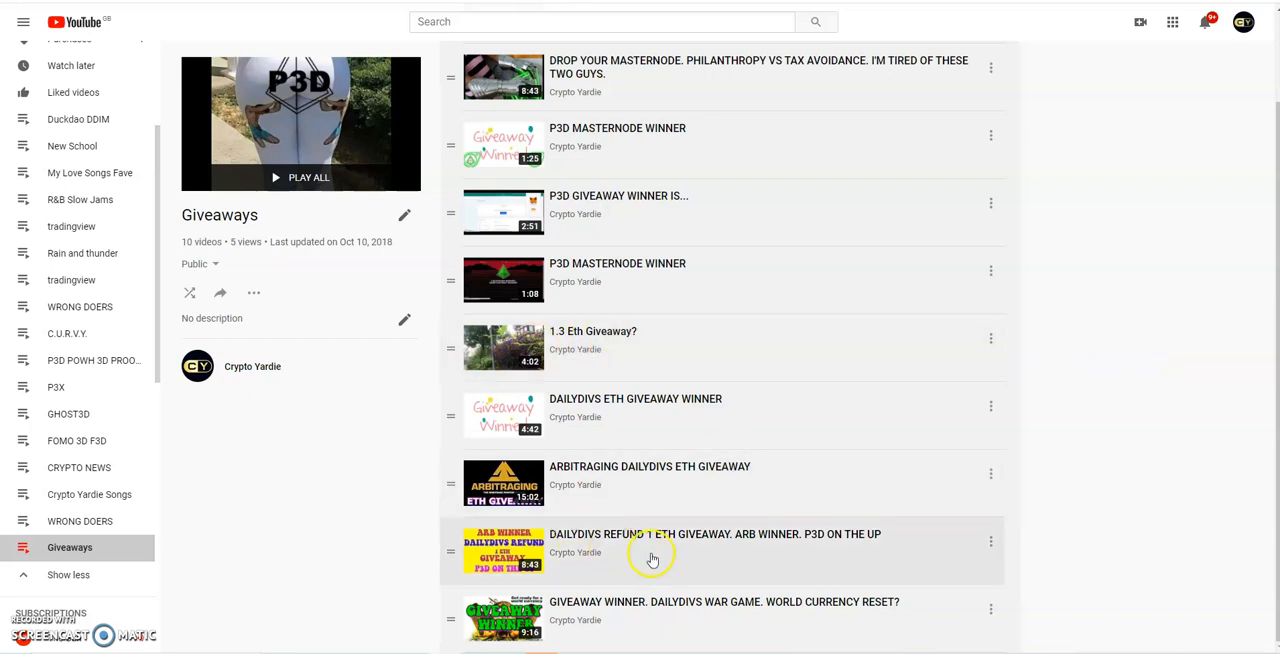
{"action": "mouse_move", "coordinate": [1123, 445]}
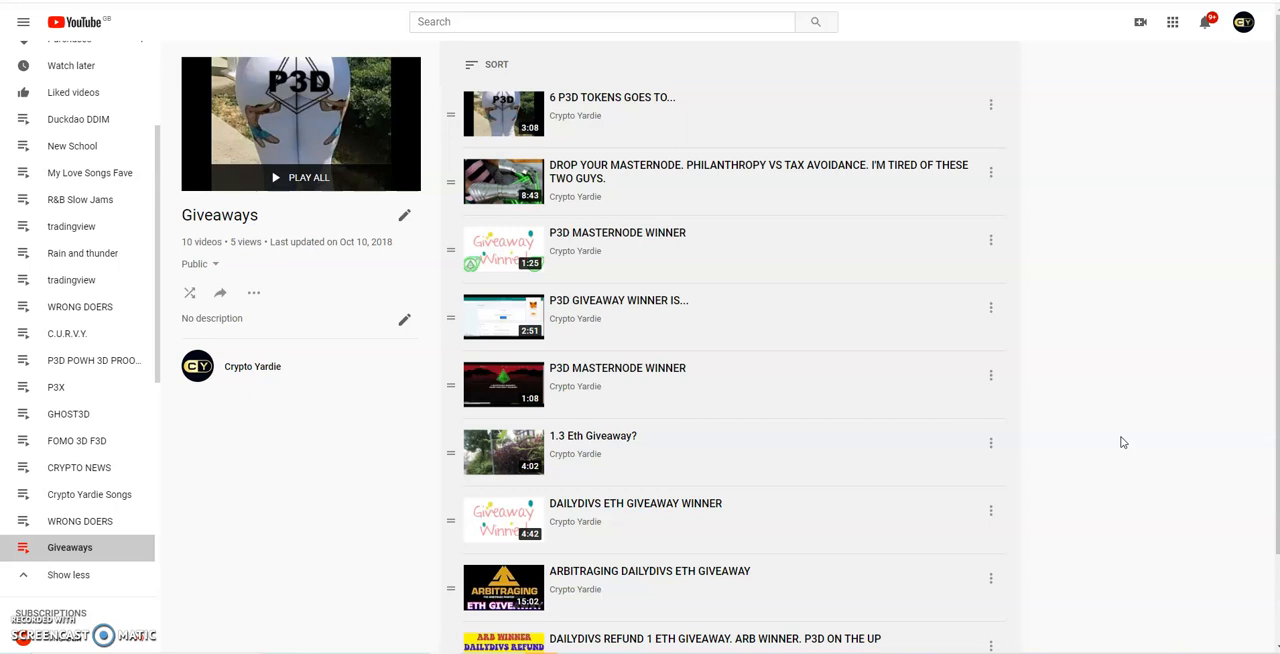
{"action": "mouse_move", "coordinate": [1093, 443]}
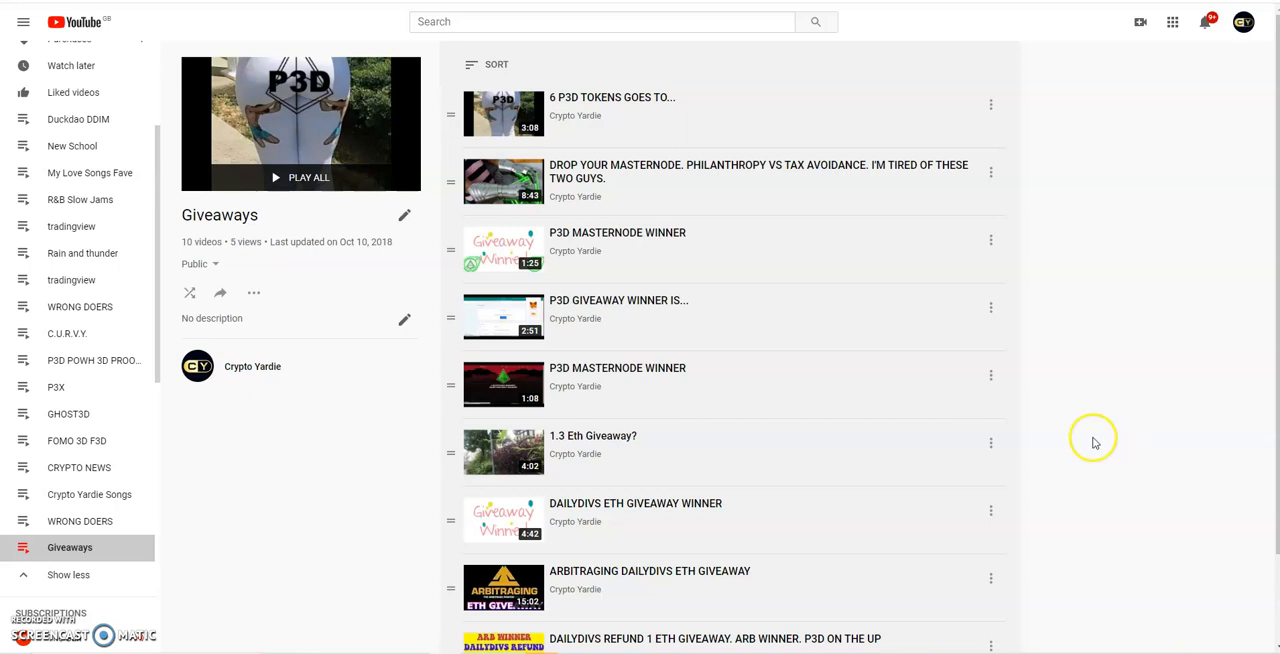
{"action": "mouse_move", "coordinate": [1108, 315]}
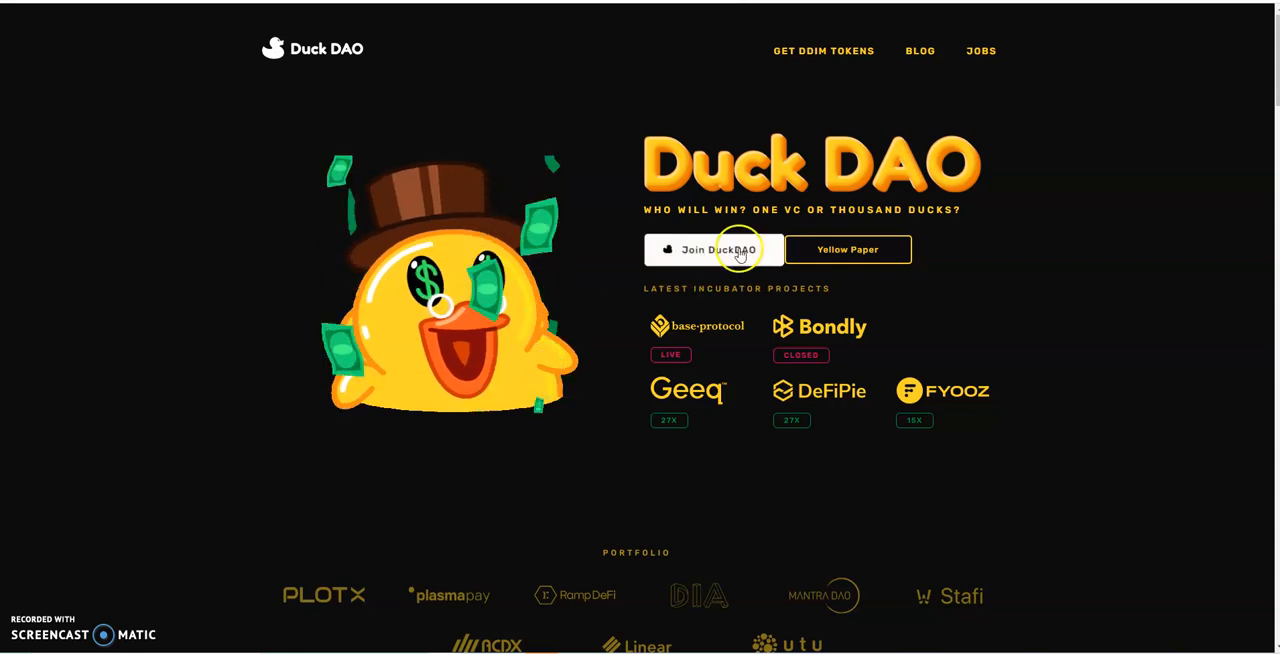
{"action": "mouse_move", "coordinate": [990, 165]}
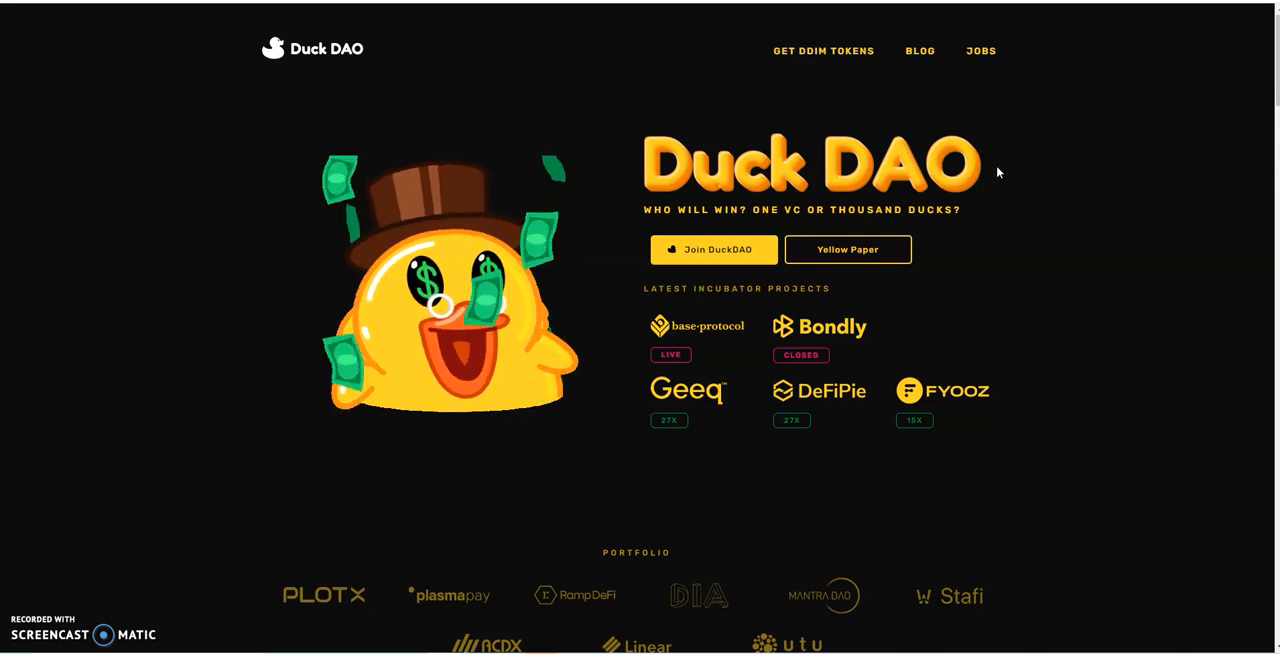
{"action": "mouse_move", "coordinate": [1081, 207]}
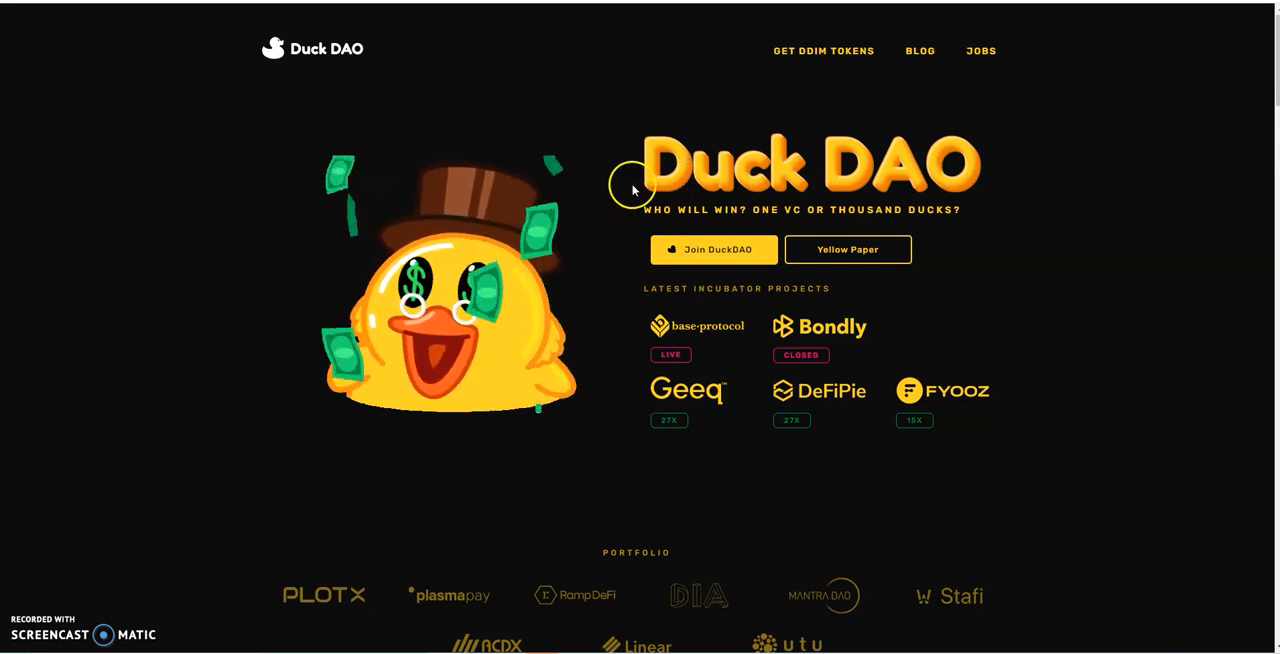
{"action": "mouse_move", "coordinate": [610, 203]}
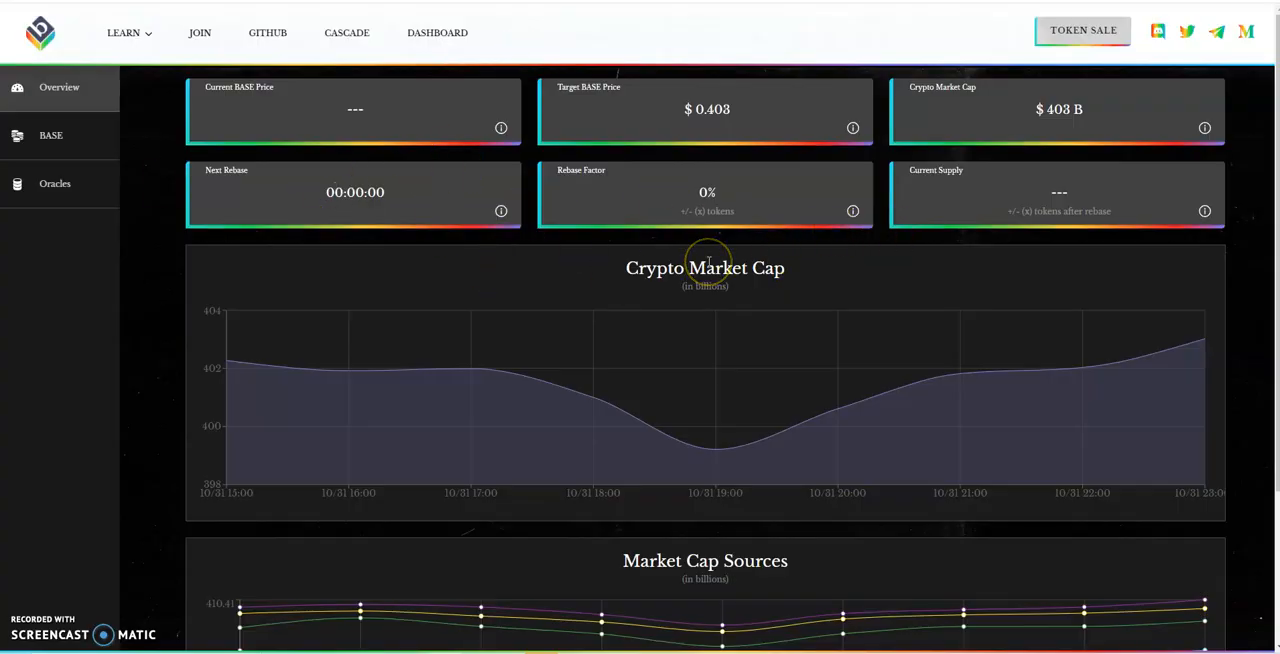
{"action": "mouse_move", "coordinate": [853, 312]}
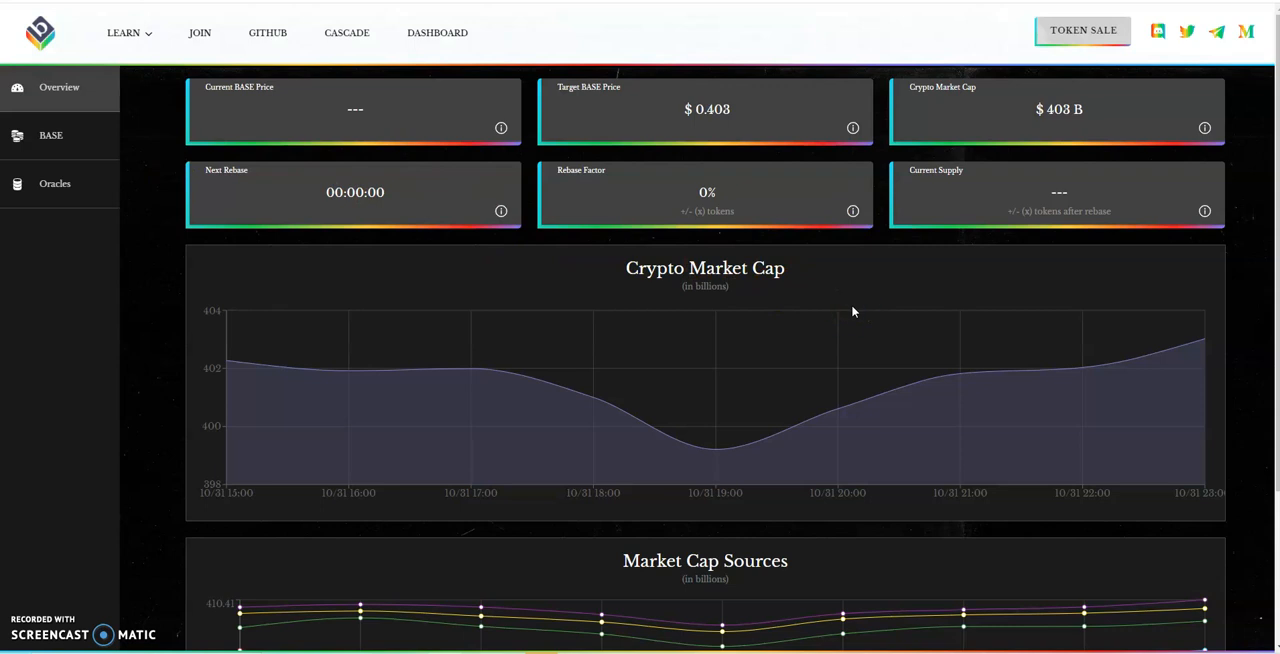
- Show the Base Protocol Overview with the $0.403 target price and $403B market cap
{"action": "left_click", "coordinate": [717, 117]}
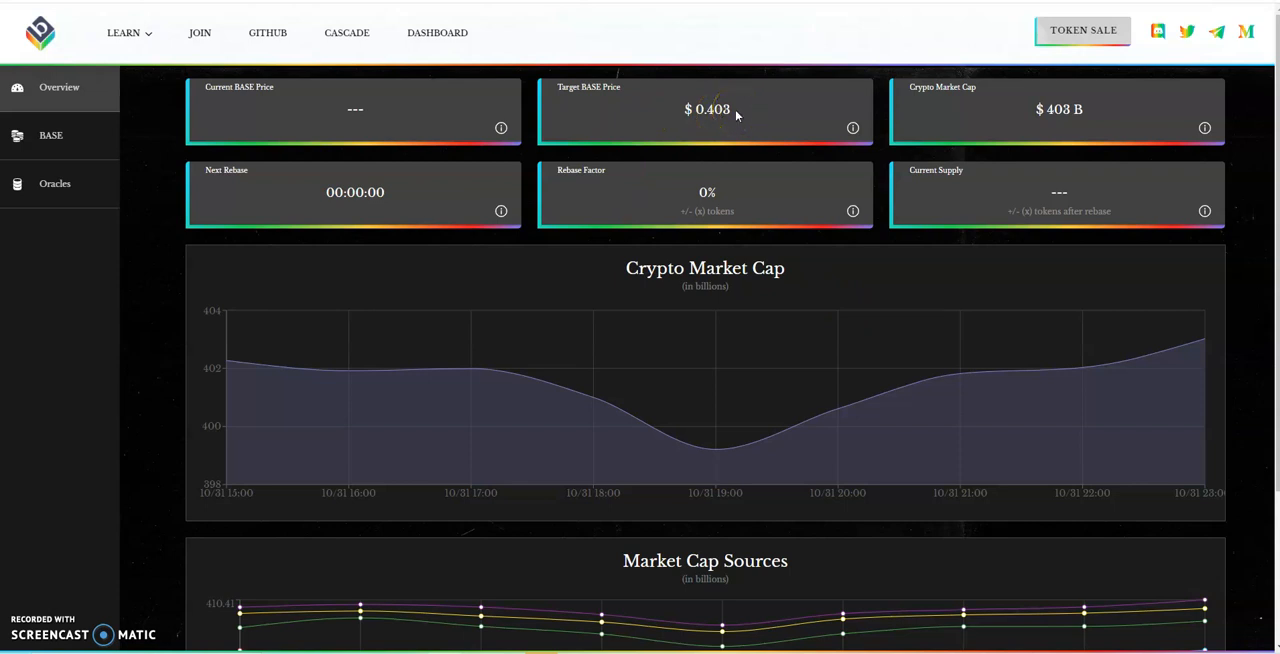
{"action": "mouse_move", "coordinate": [740, 124]}
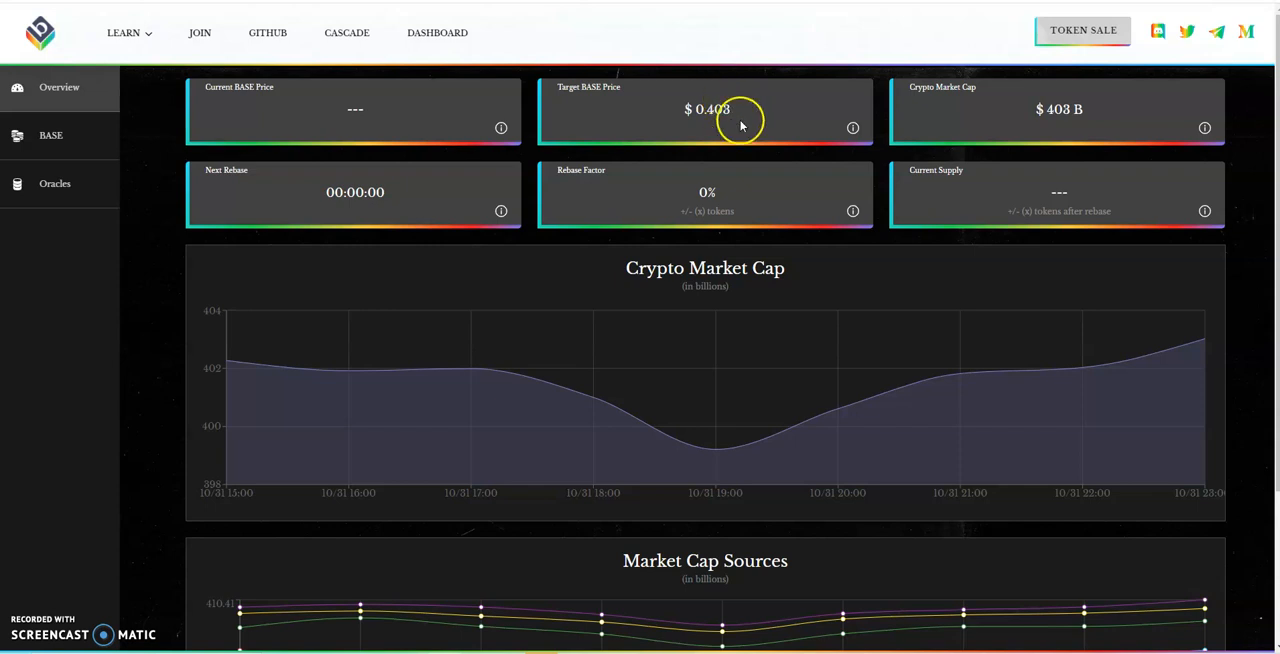
{"action": "mouse_move", "coordinate": [740, 115]}
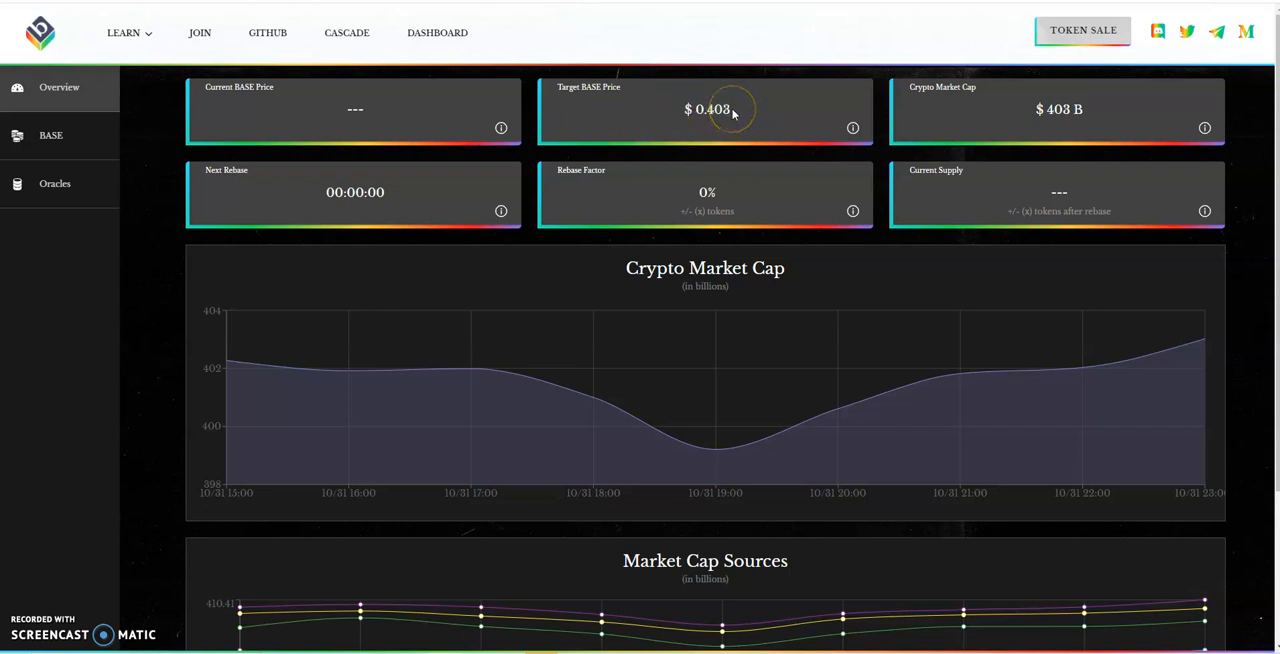
{"action": "mouse_move", "coordinate": [730, 112]}
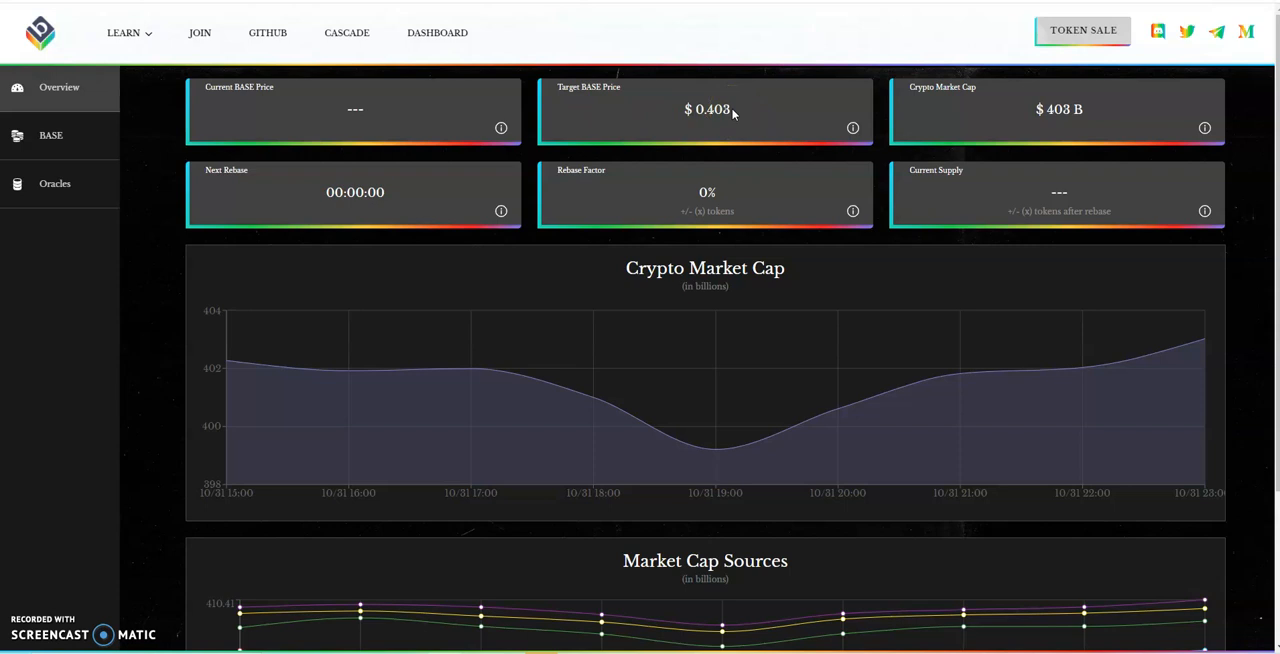
{"action": "mouse_move", "coordinate": [477, 110]}
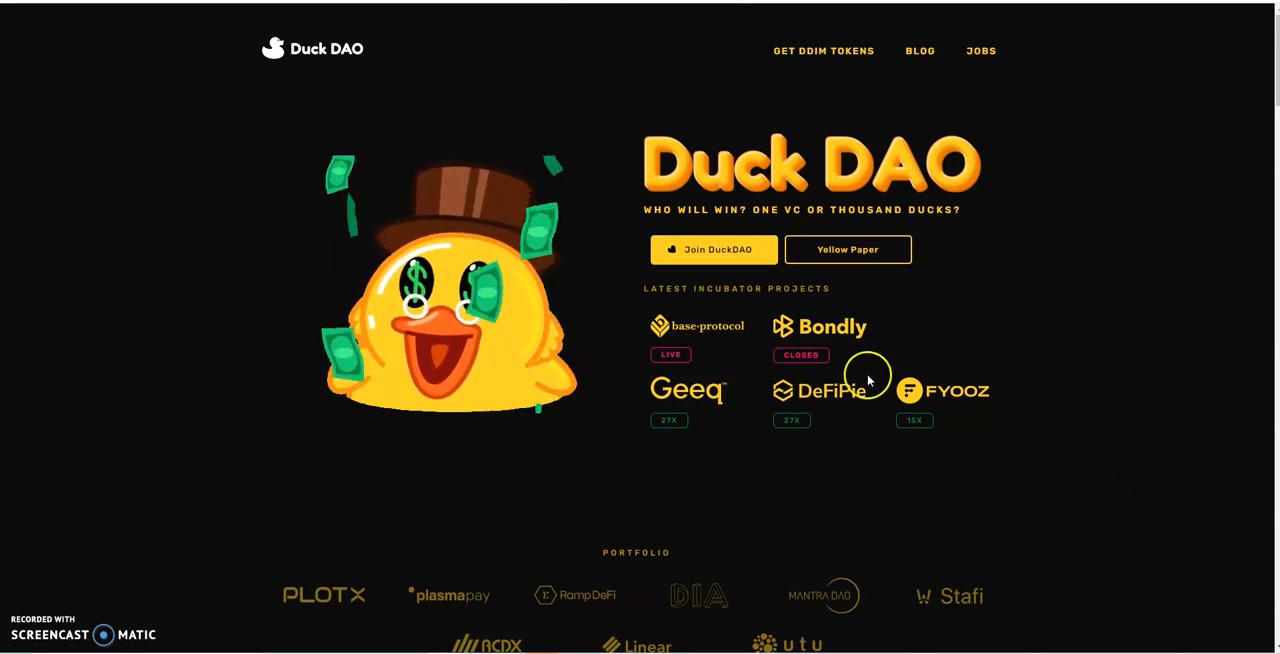
{"action": "mouse_move", "coordinate": [220, 303]}
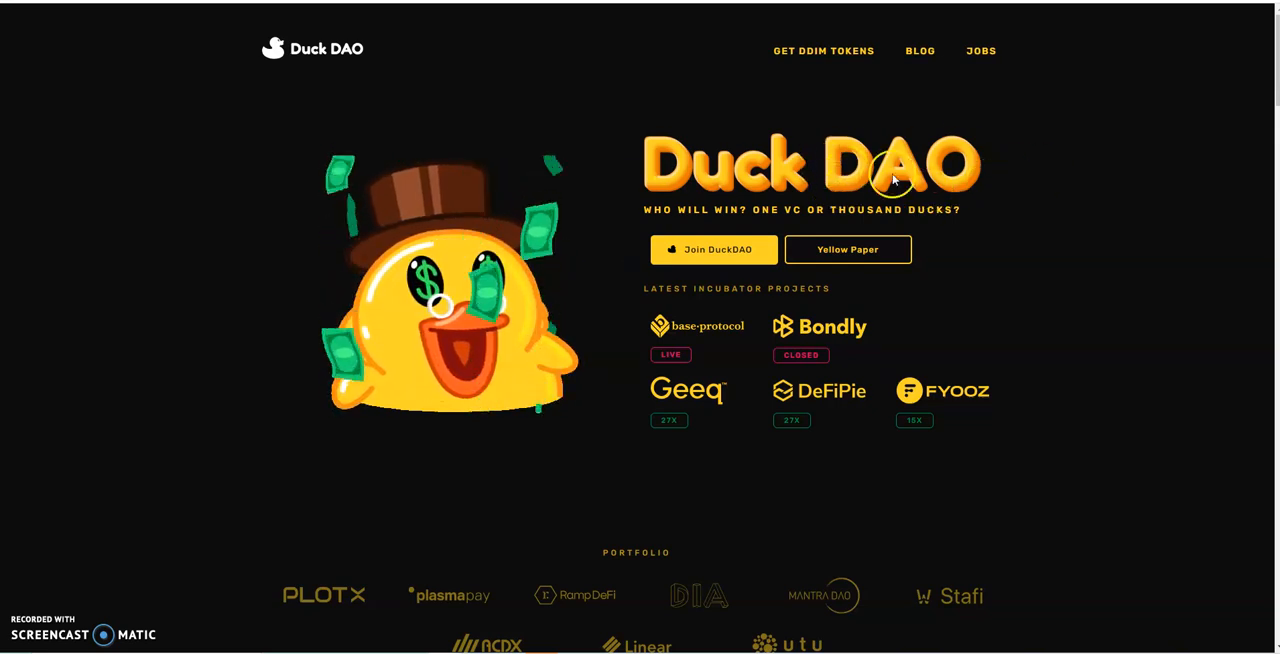
{"action": "mouse_move", "coordinate": [920, 138]}
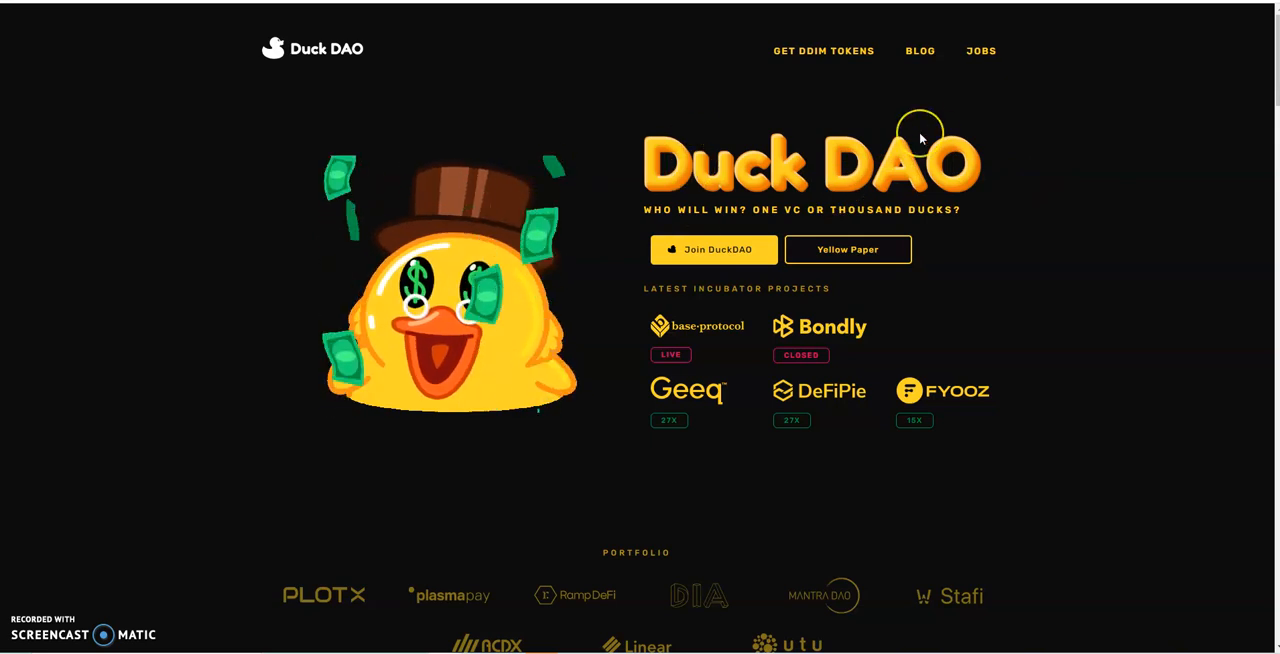
{"action": "mouse_move", "coordinate": [480, 160]}
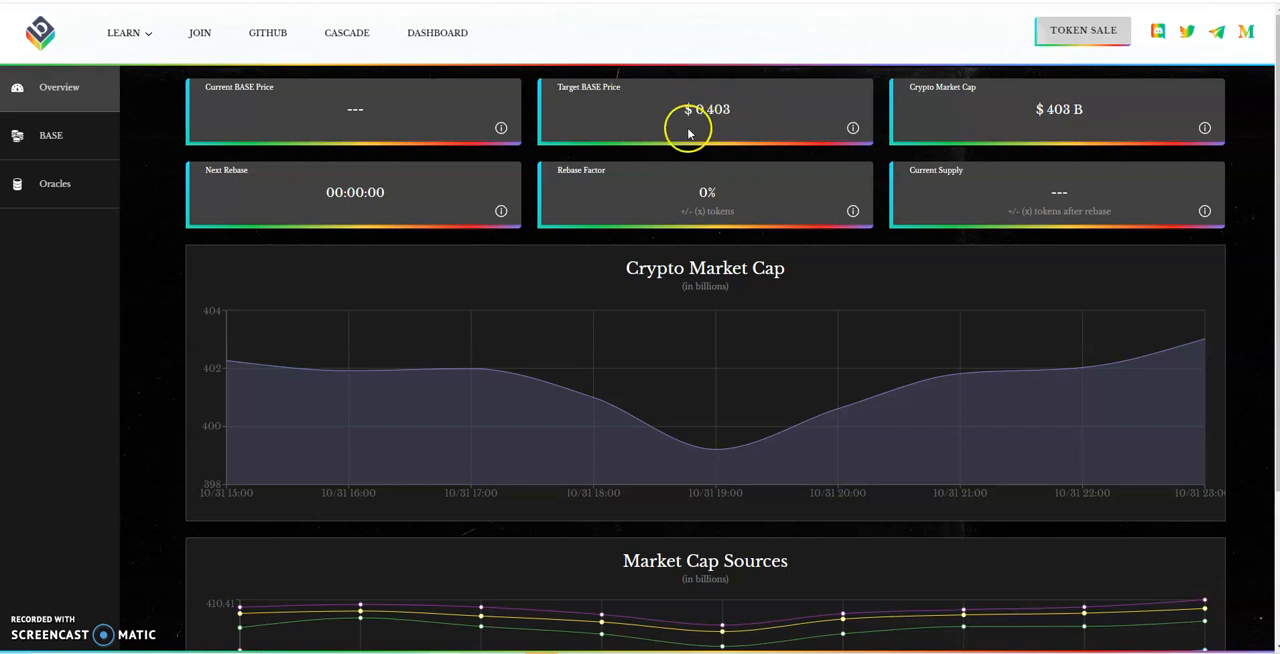
{"action": "mouse_move", "coordinate": [707, 120]}
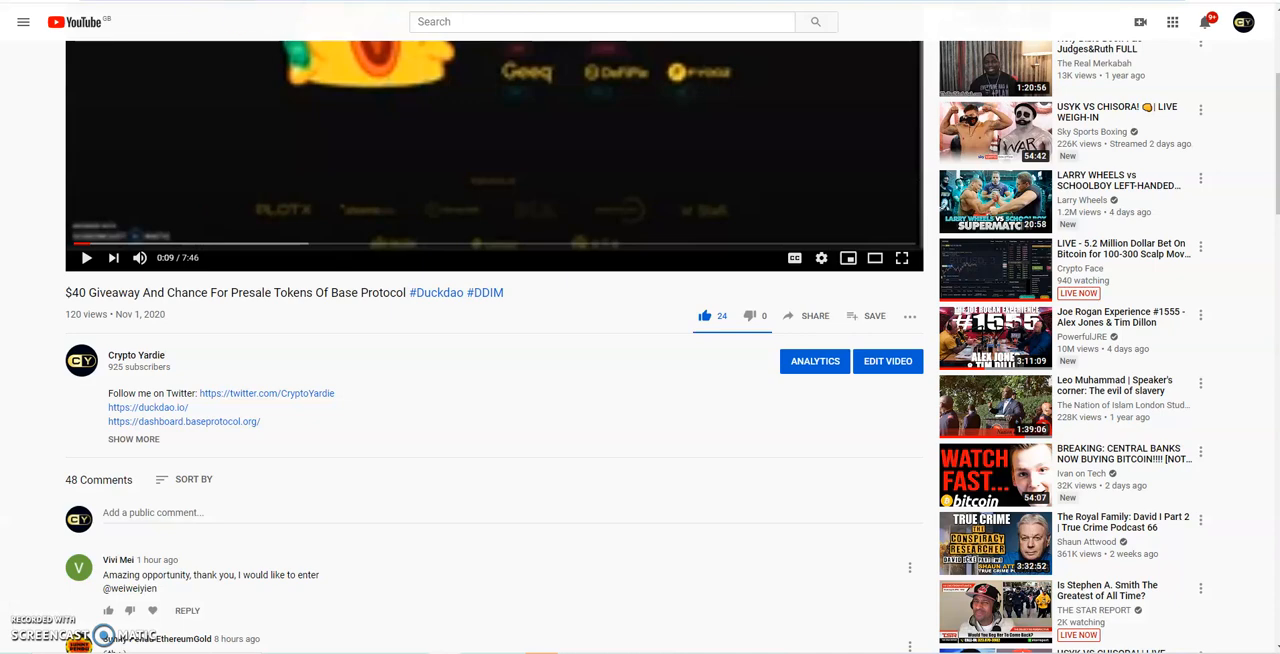
{"action": "mouse_move", "coordinate": [289, 477]}
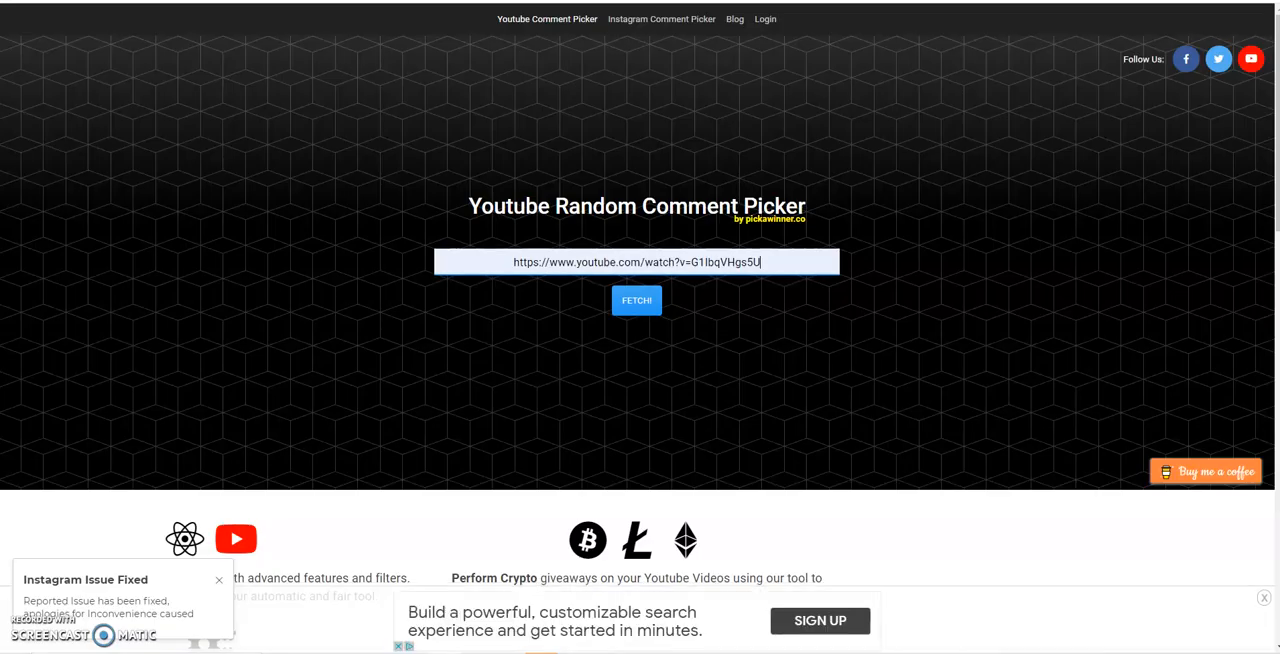
- Fetch the giveaway video's 43 comments with Include Replies turned off
{"action": "left_click", "coordinate": [637, 300]}
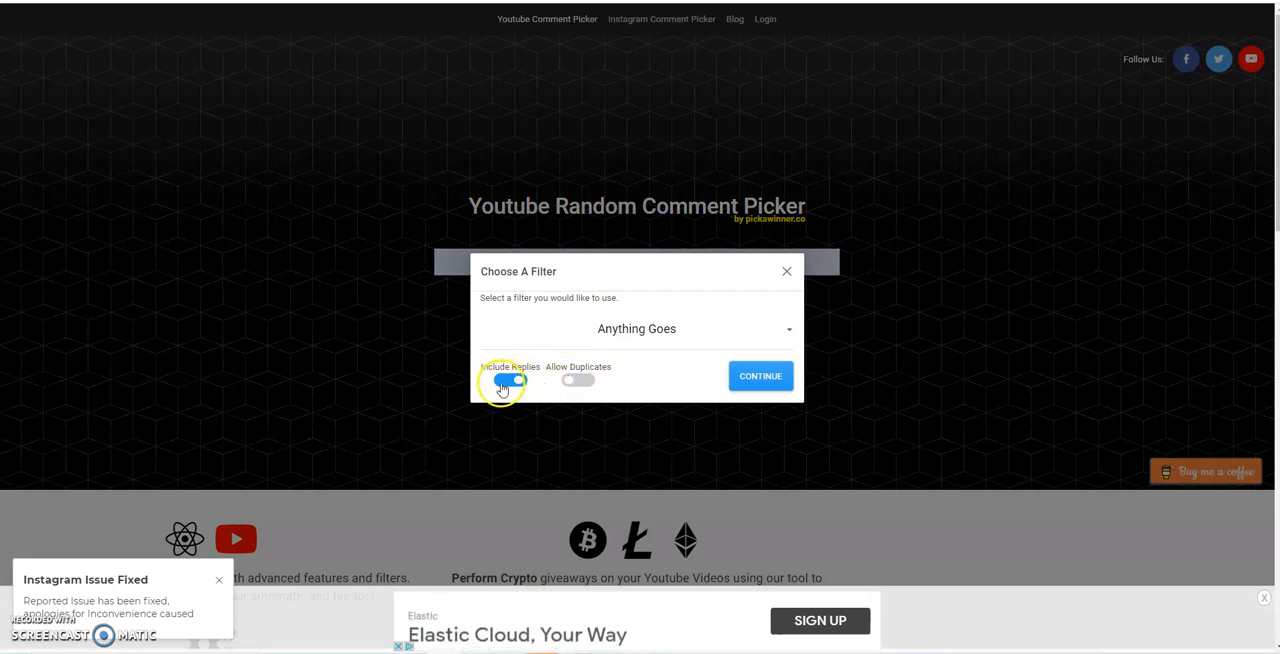
{"action": "left_click", "coordinate": [510, 380]}
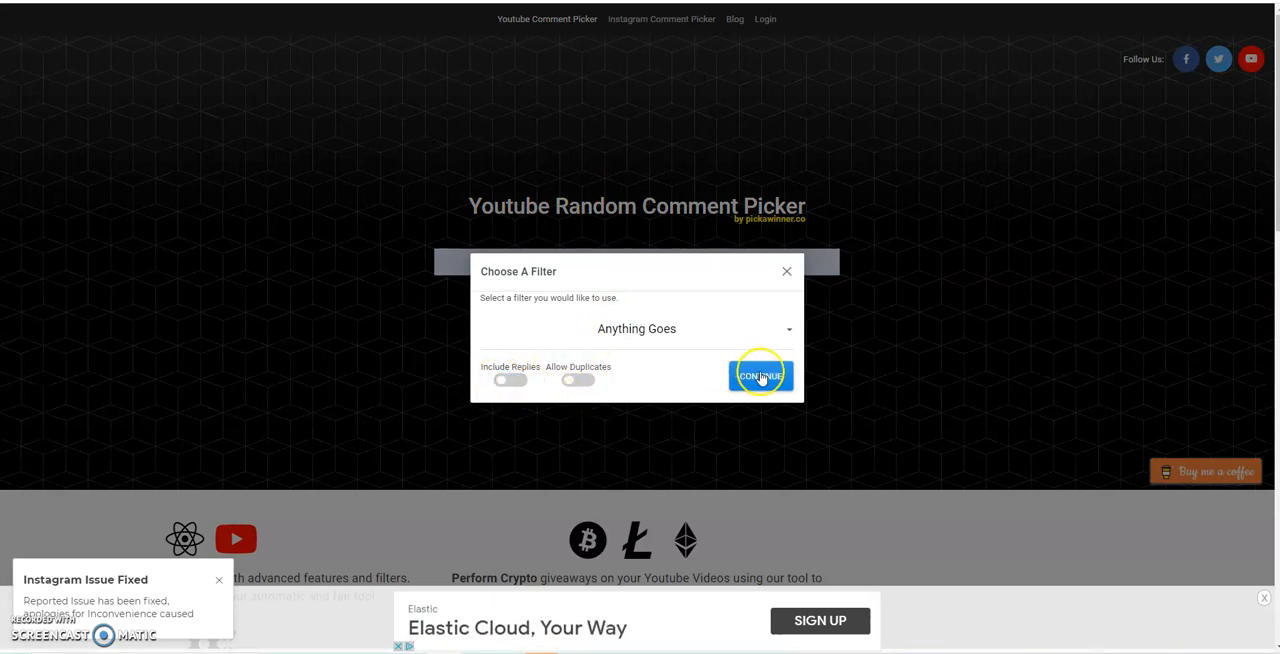
{"action": "left_click", "coordinate": [760, 375]}
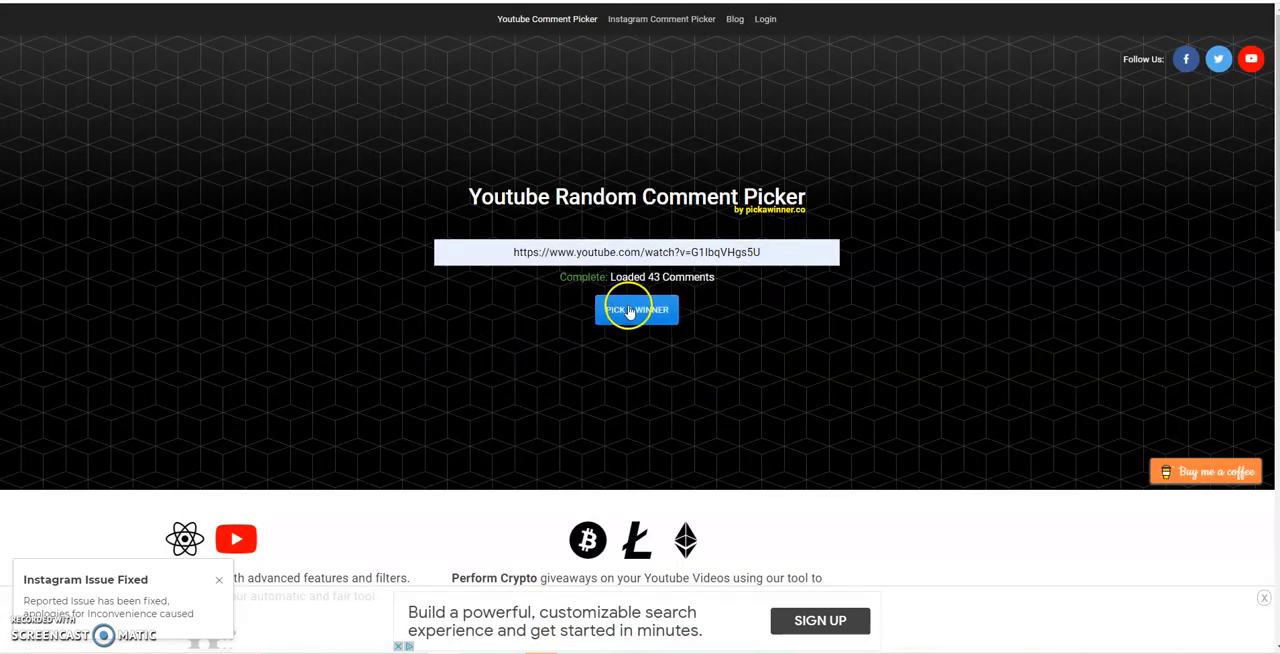
- Draw a winner, dismiss that first pick, and redraw from 42 comments
{"action": "left_click", "coordinate": [637, 309]}
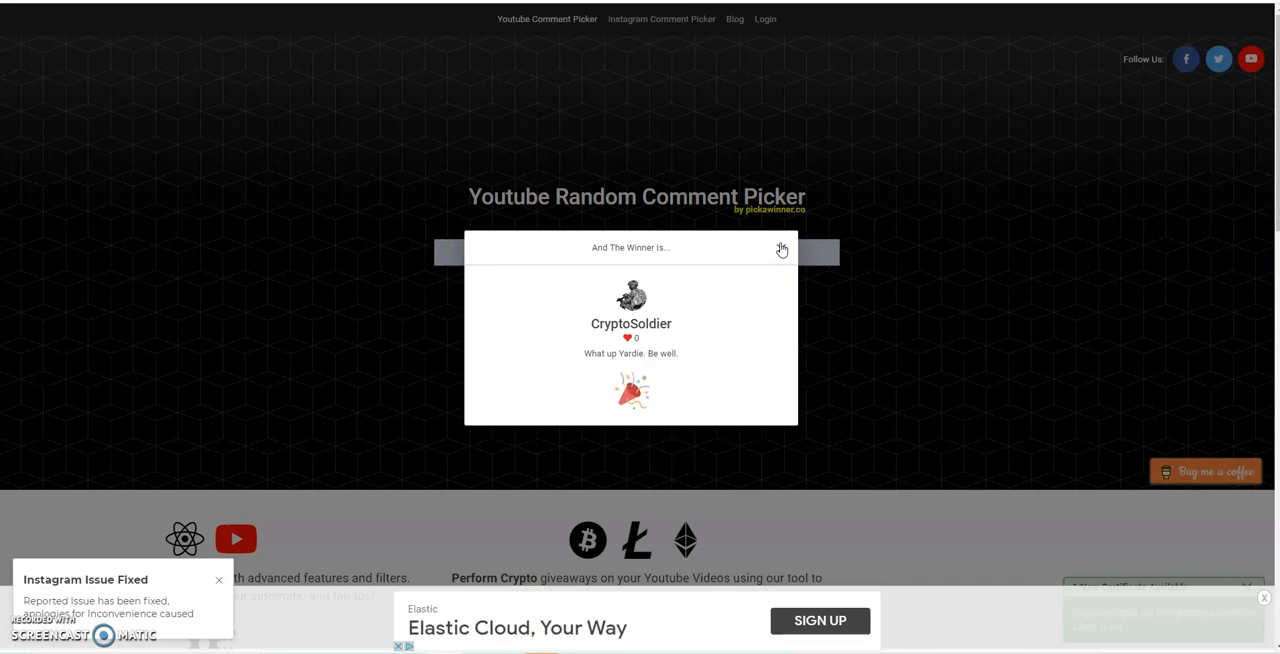
{"action": "left_click", "coordinate": [782, 248]}
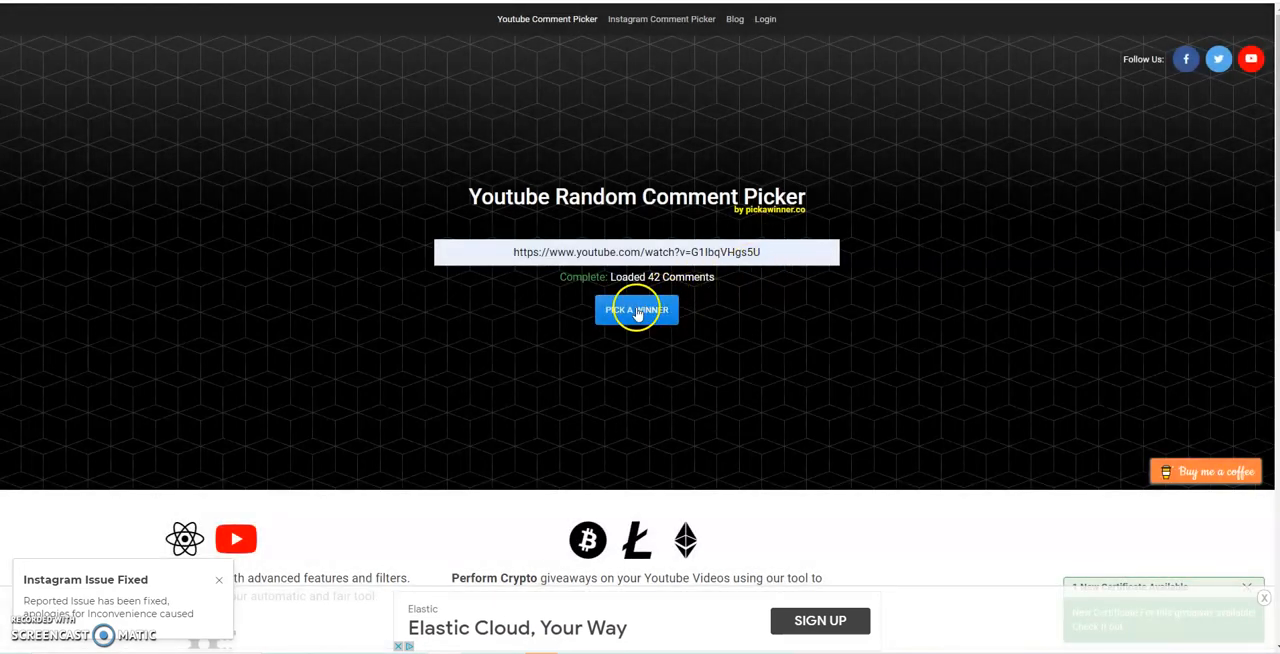
{"action": "left_click", "coordinate": [637, 309]}
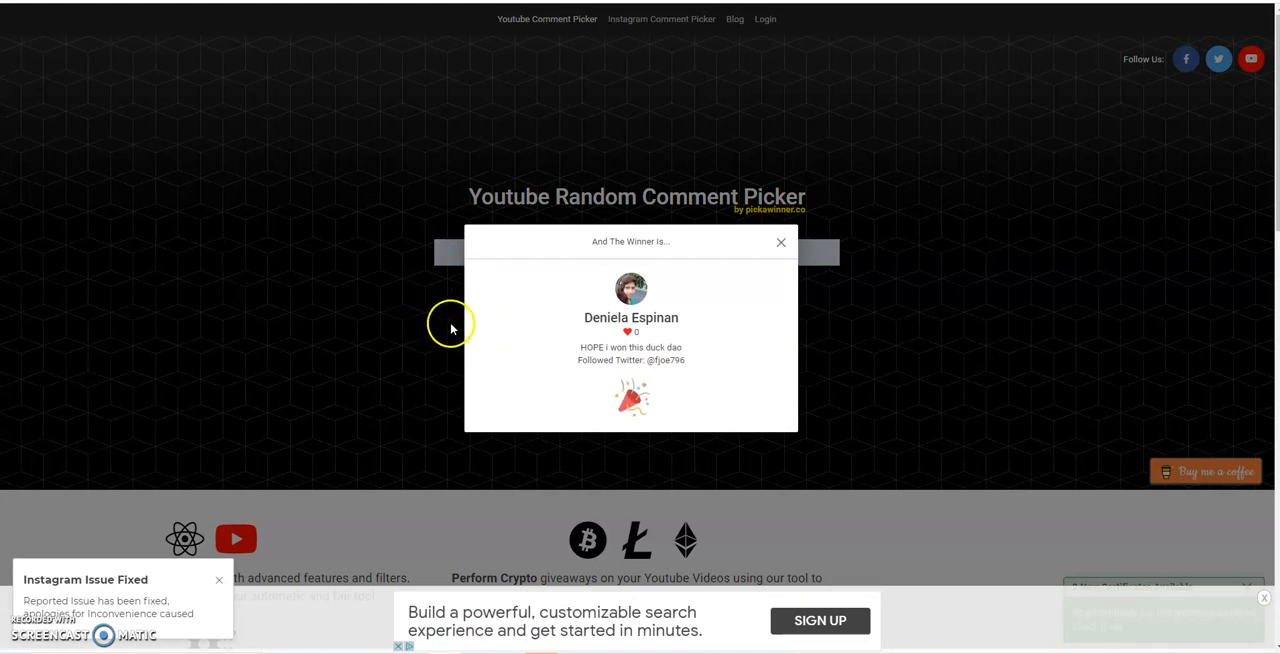
{"action": "mouse_move", "coordinate": [709, 396]}
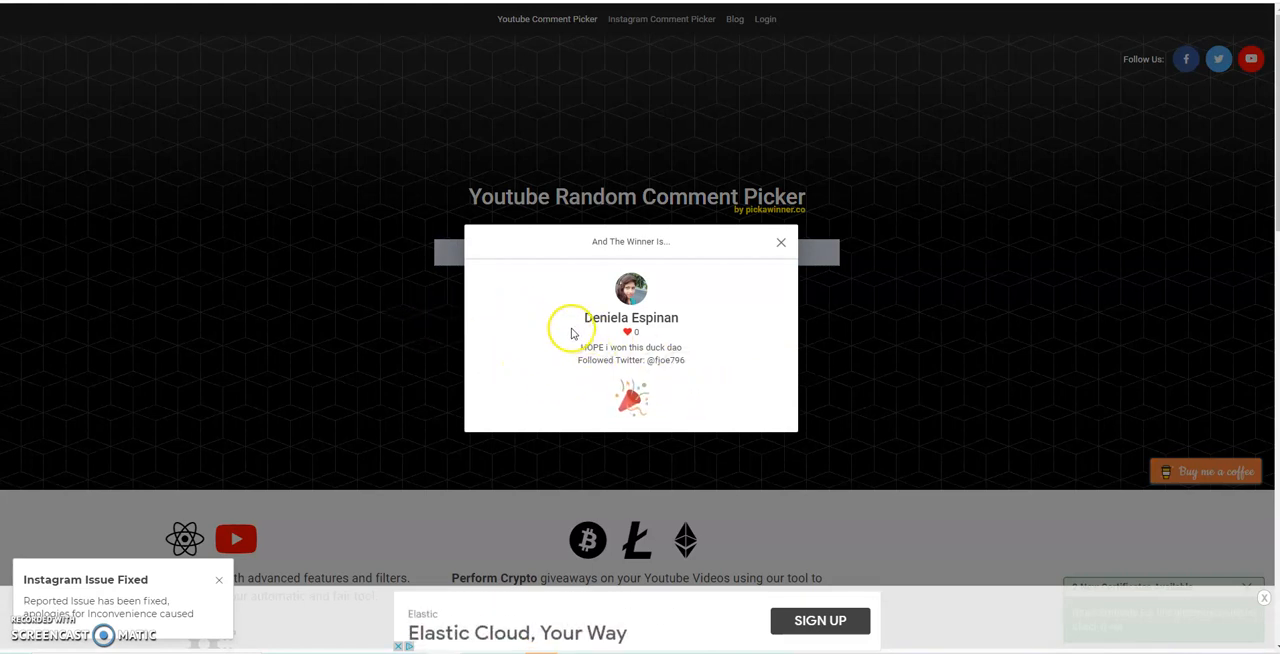
{"action": "mouse_move", "coordinate": [535, 359]}
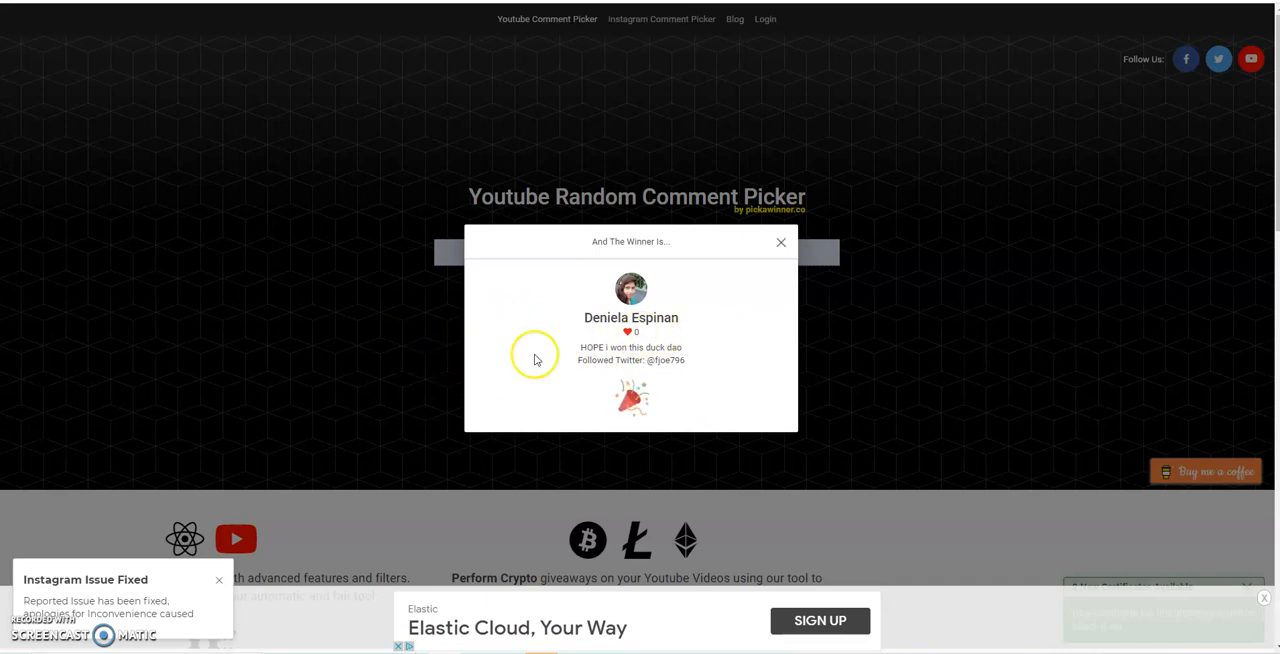
{"action": "mouse_move", "coordinate": [655, 370]}
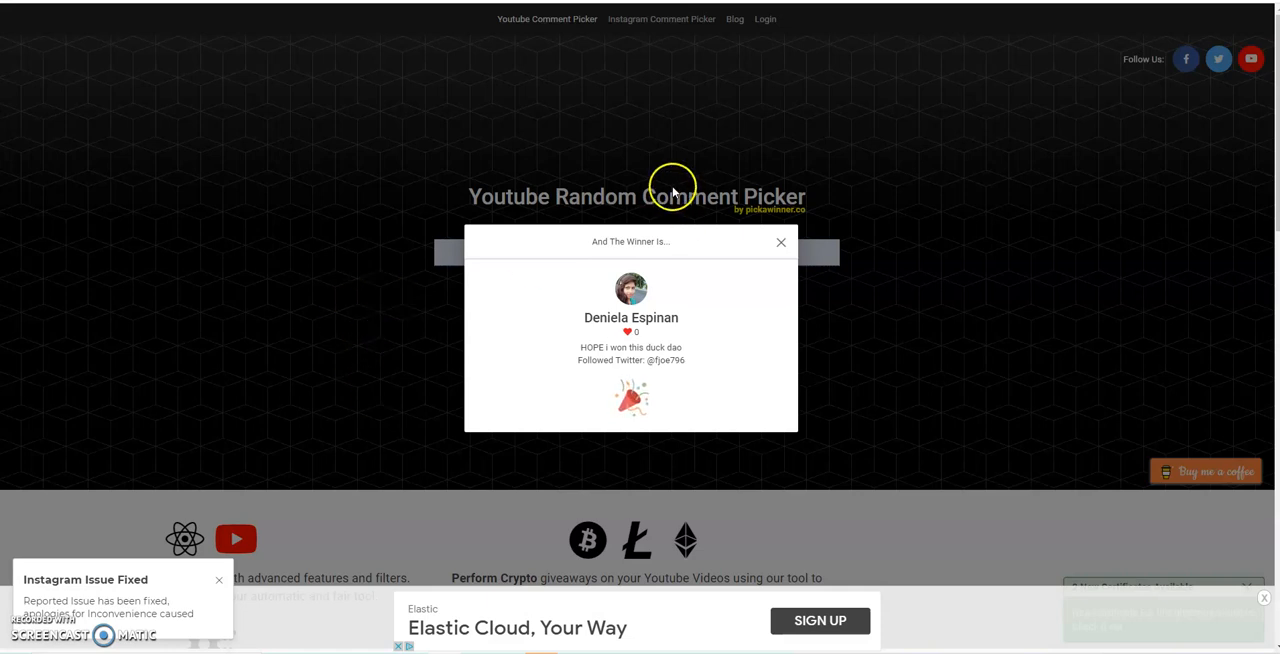
{"action": "mouse_move", "coordinate": [285, 307]}
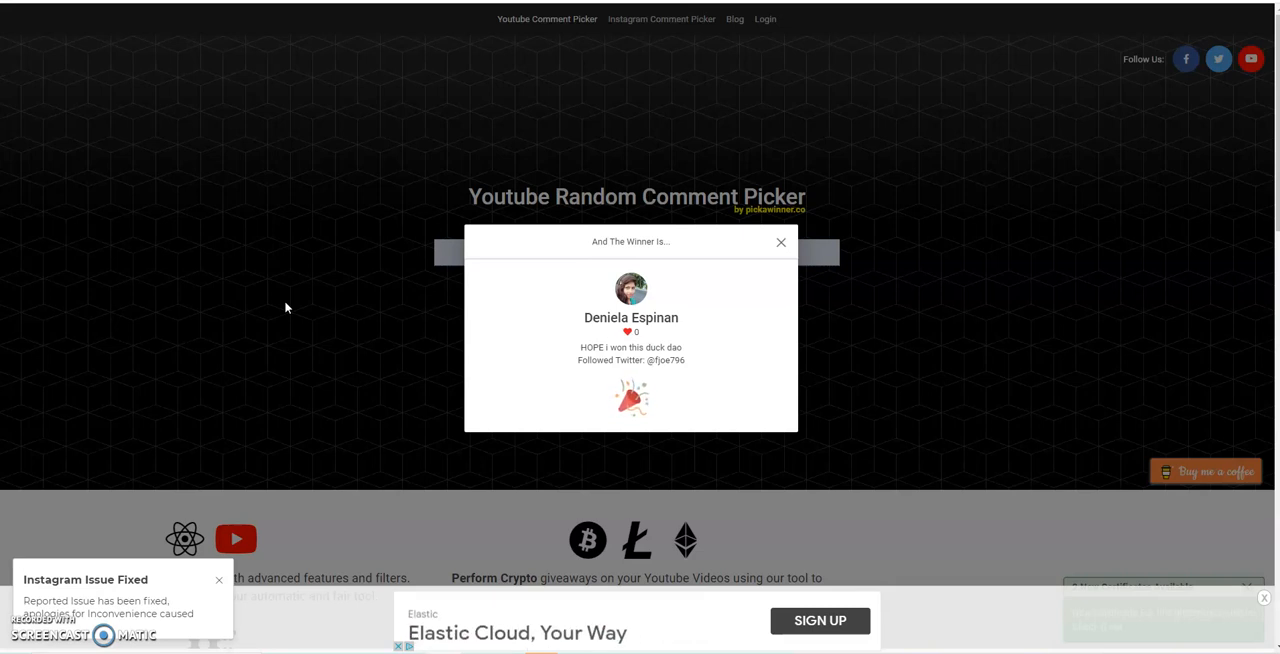
{"action": "mouse_move", "coordinate": [726, 129]}
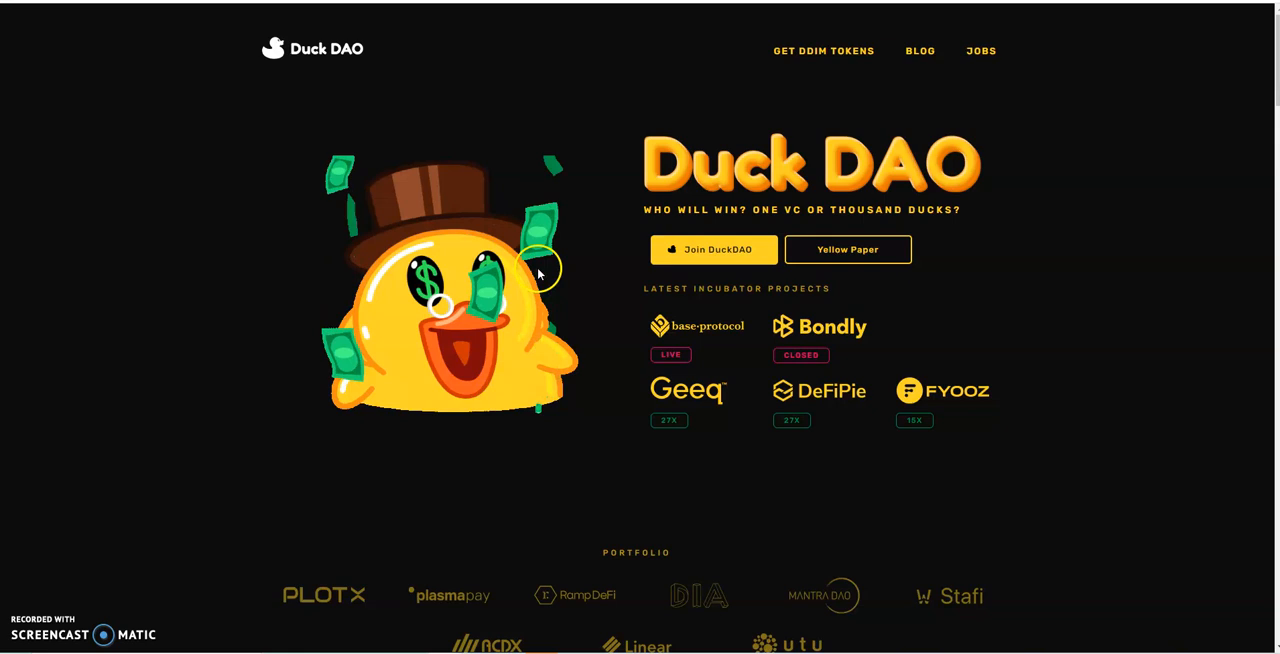
{"action": "mouse_move", "coordinate": [283, 291]}
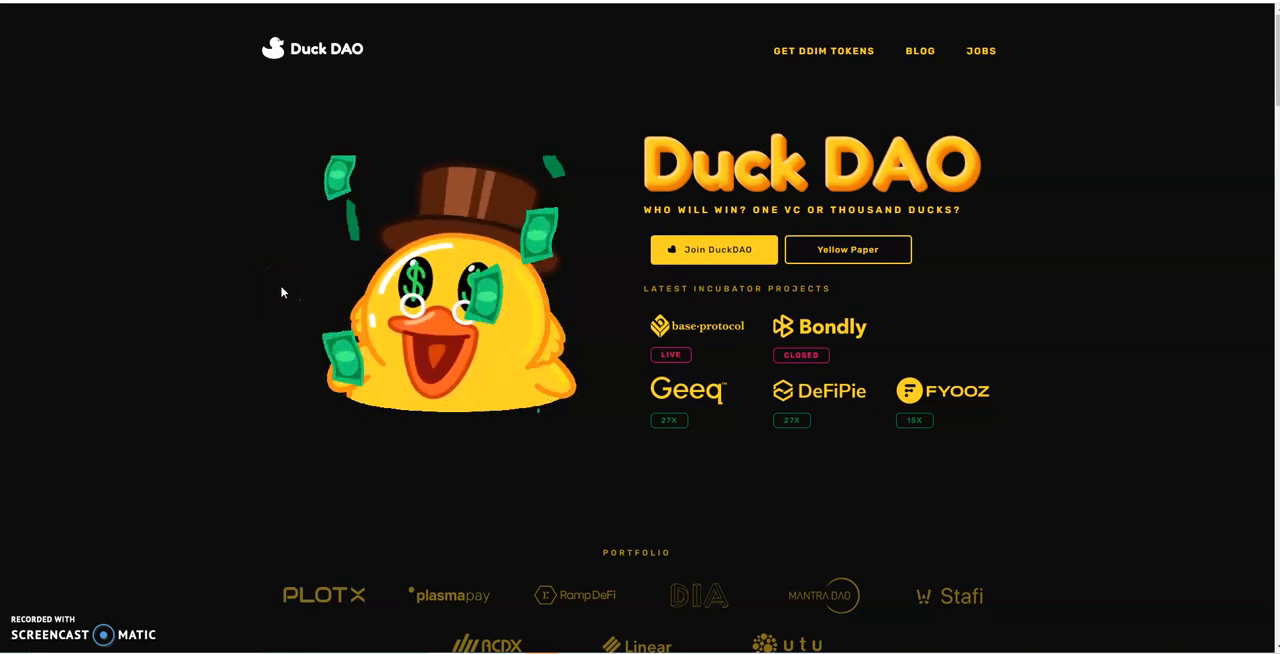
{"action": "mouse_move", "coordinate": [290, 277]}
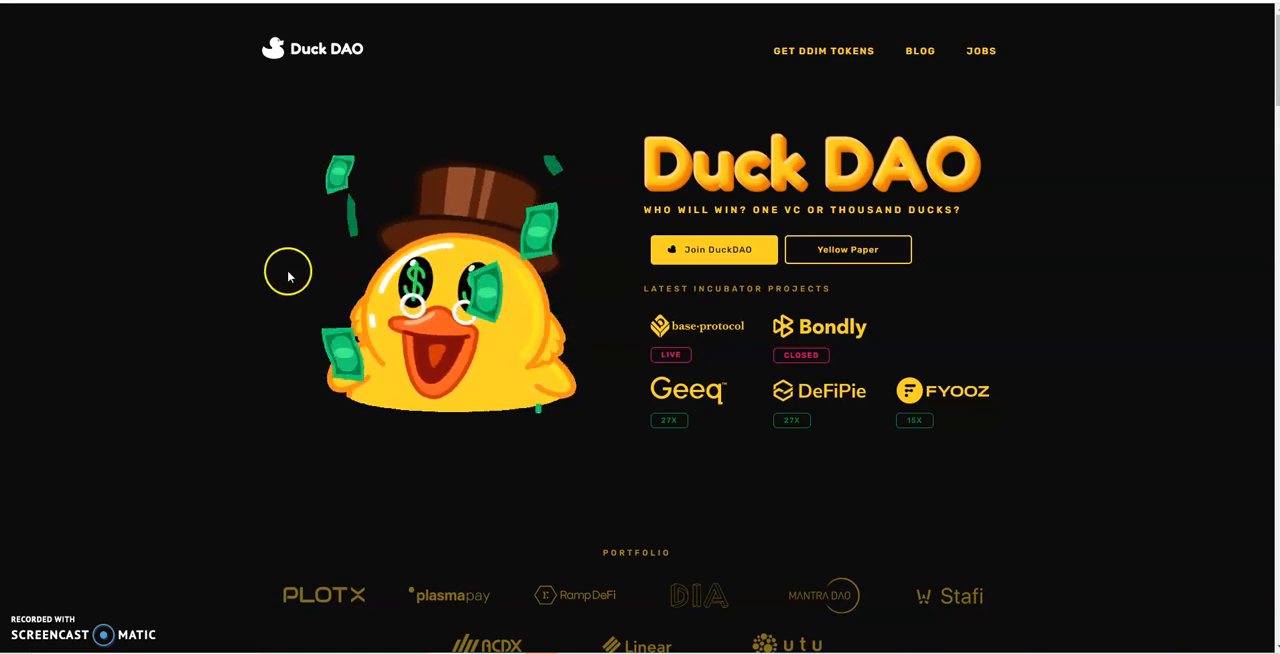
{"action": "mouse_move", "coordinate": [456, 188]}
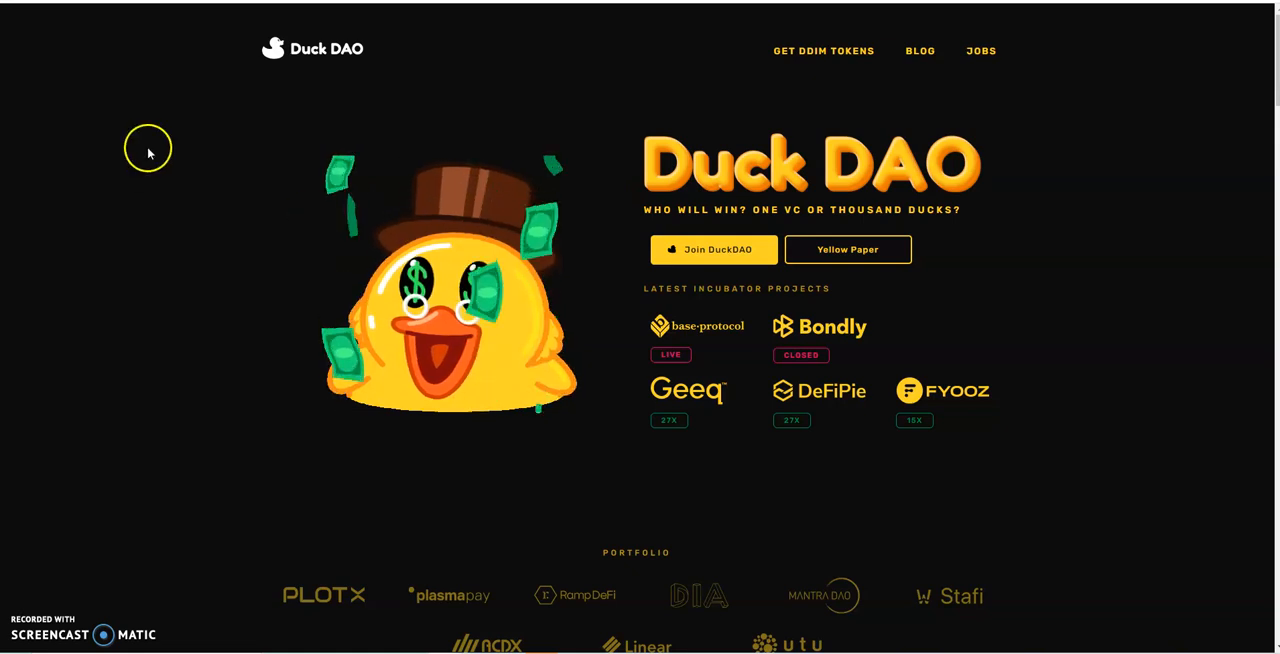
{"action": "mouse_move", "coordinate": [50, 77]}
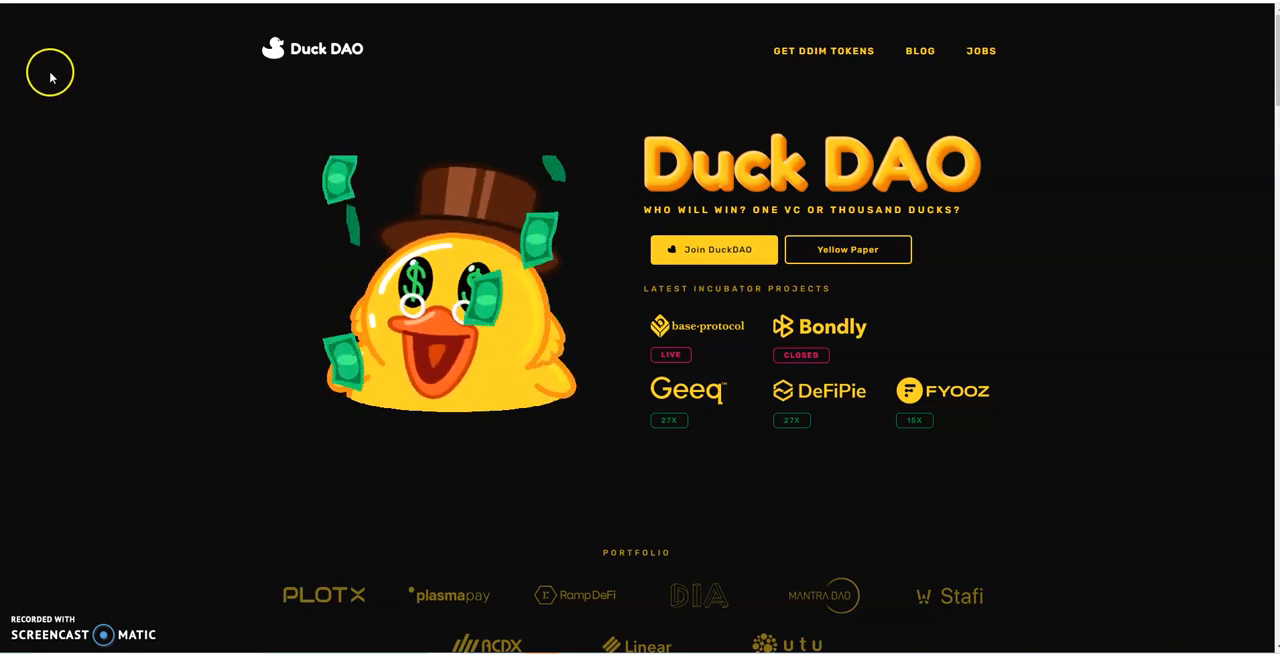